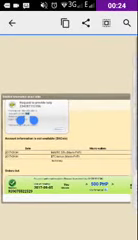
scroll(down, 3)
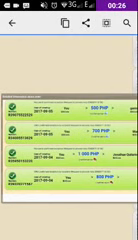